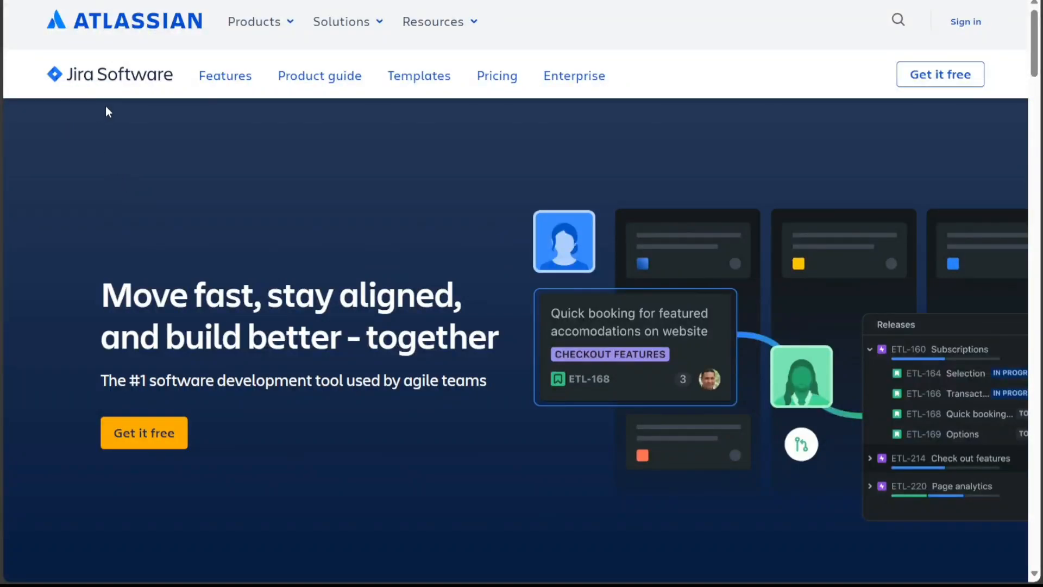
pyautogui.moveTo(171, 99)
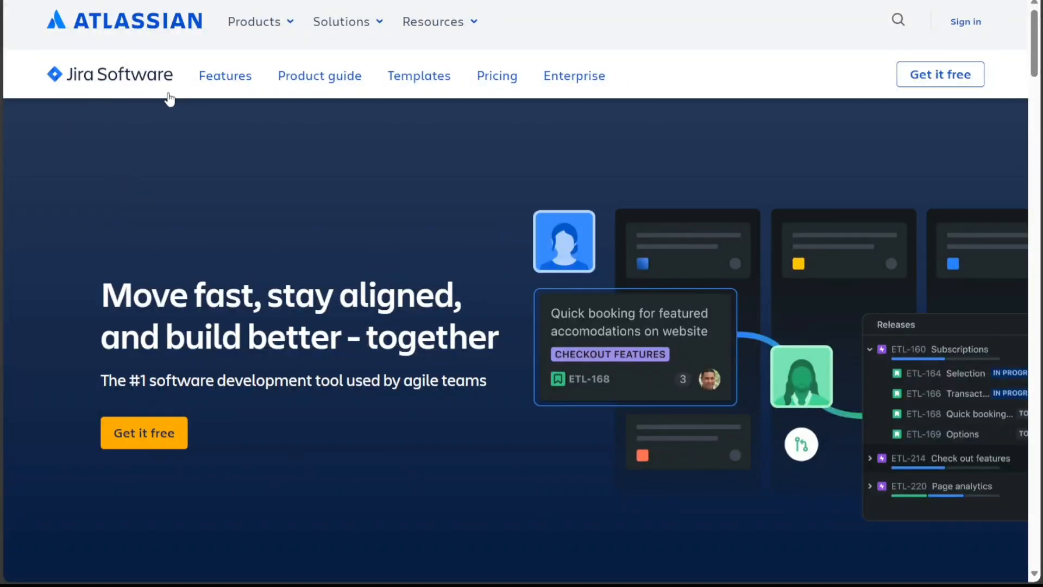
pyautogui.moveTo(158, 95)
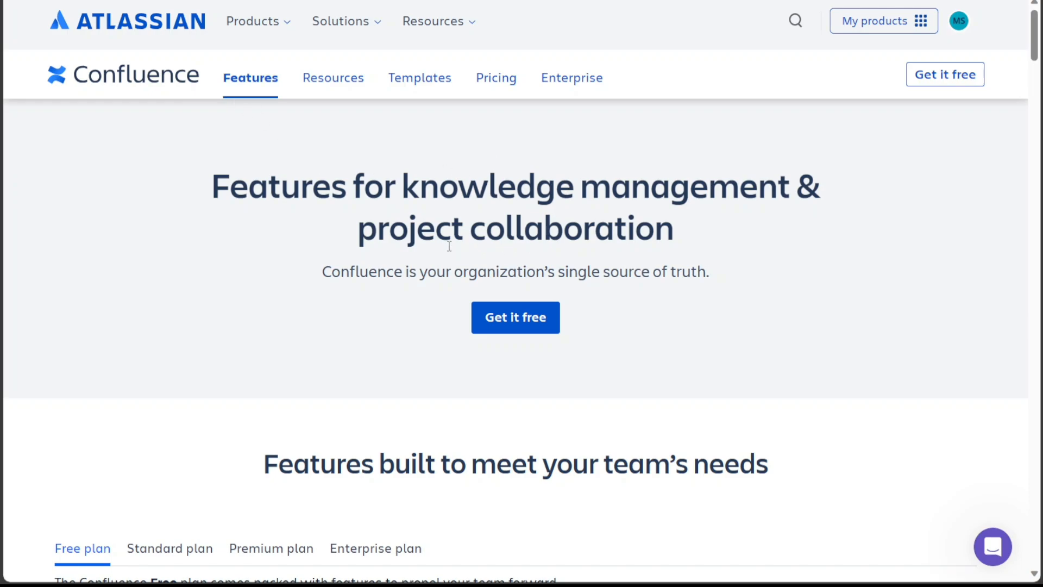
pyautogui.moveTo(1036, 49)
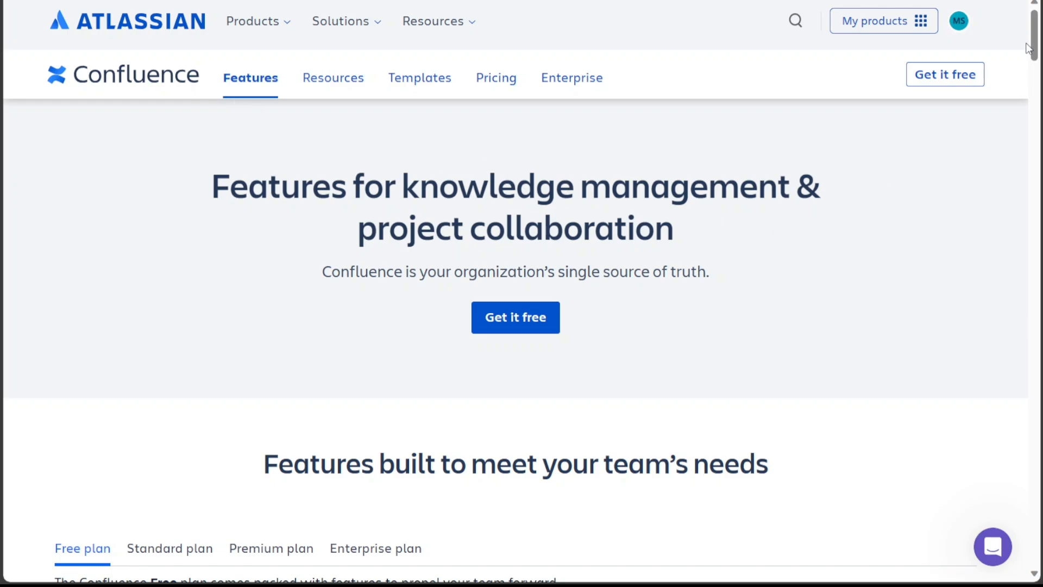
# Step: Scroll down the Confluence Features page before moving to Jira's Integrations overview
pyautogui.scroll(-3)
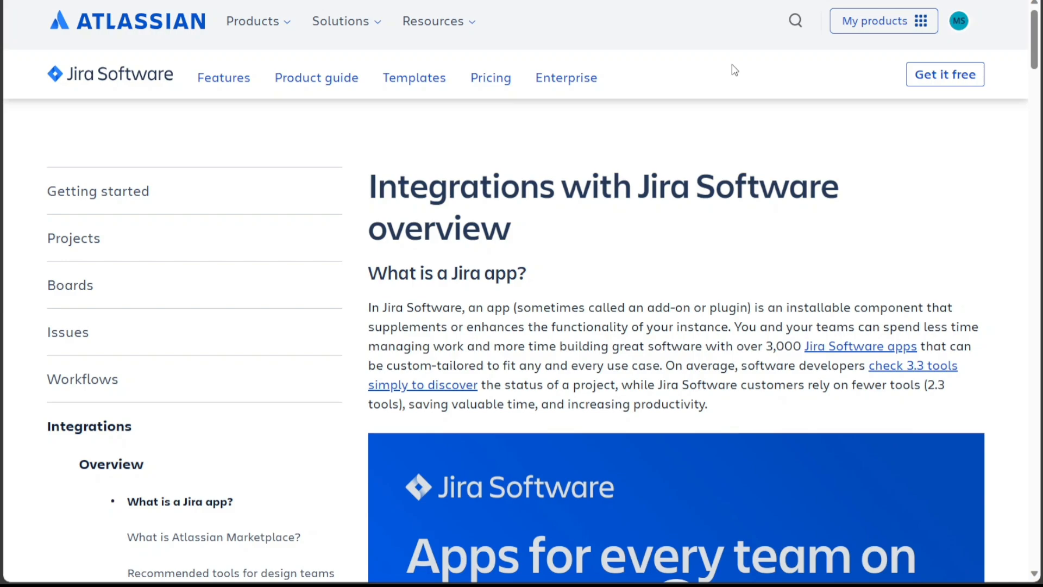
# Step: Scroll through the Integrations overview toward the Software development project templates
pyautogui.scroll(-3)
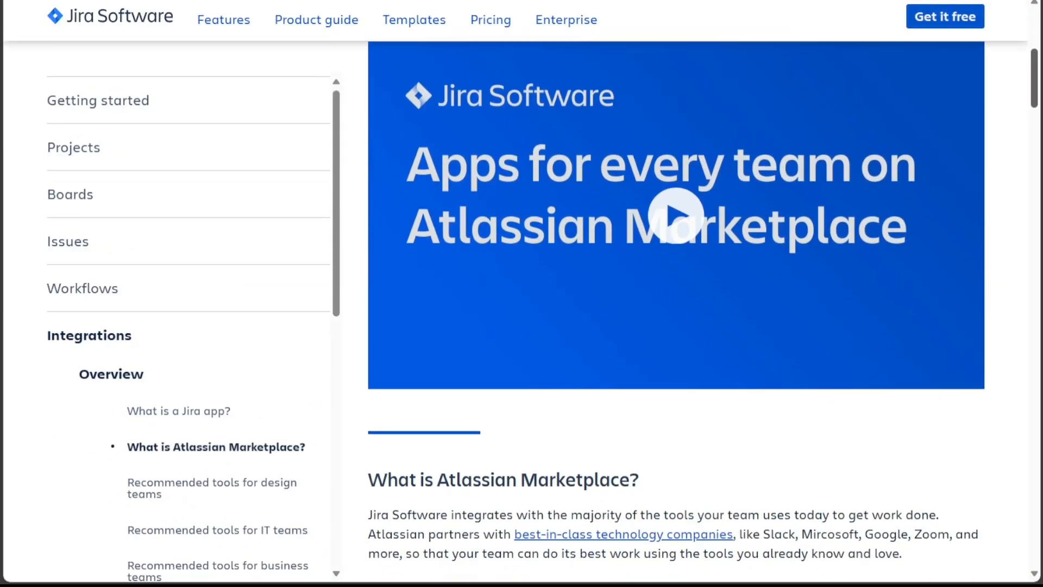
pyautogui.scroll(-3)
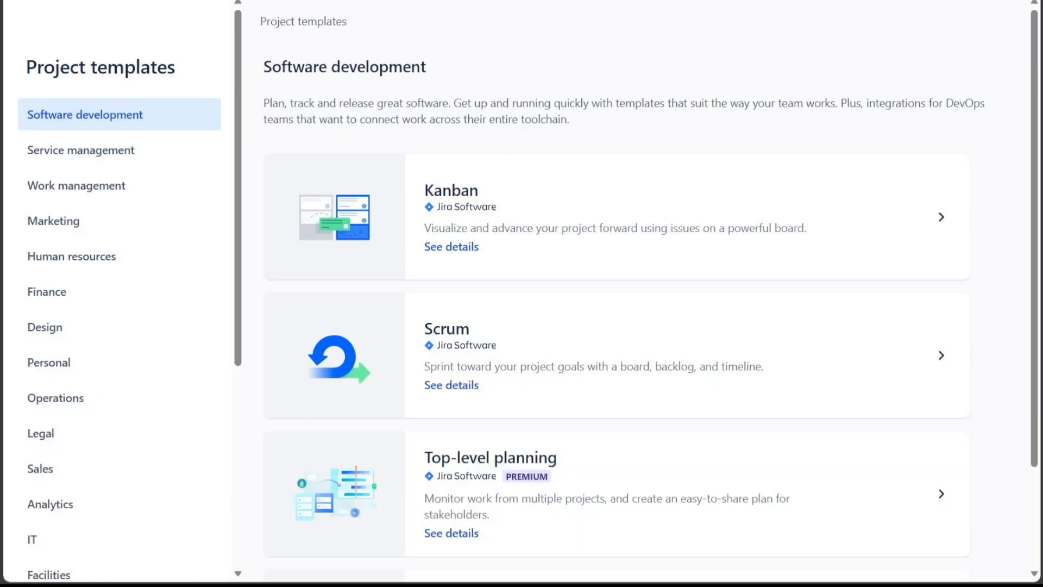
pyautogui.moveTo(494, 357)
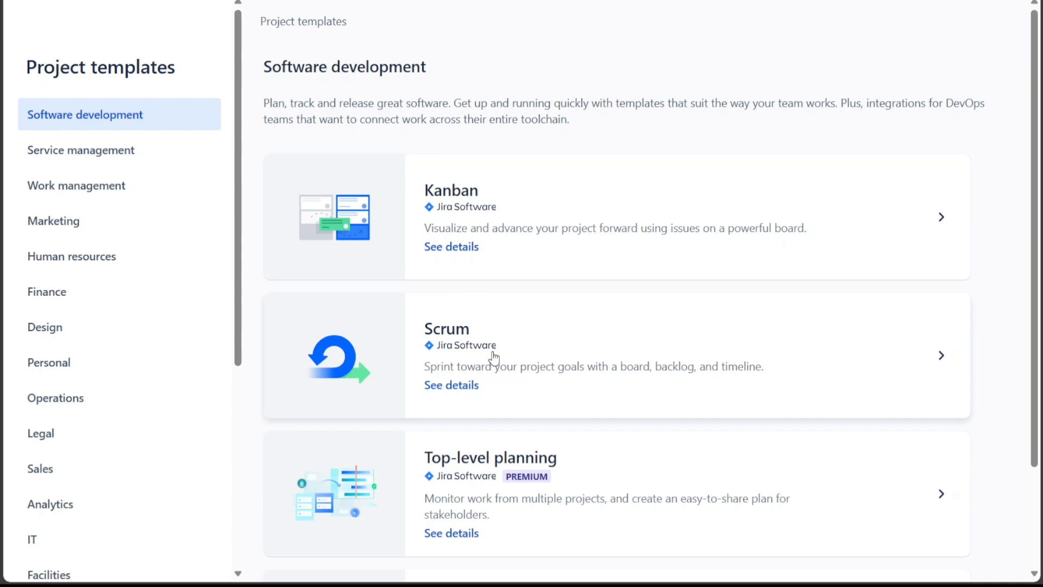
pyautogui.moveTo(138, 154)
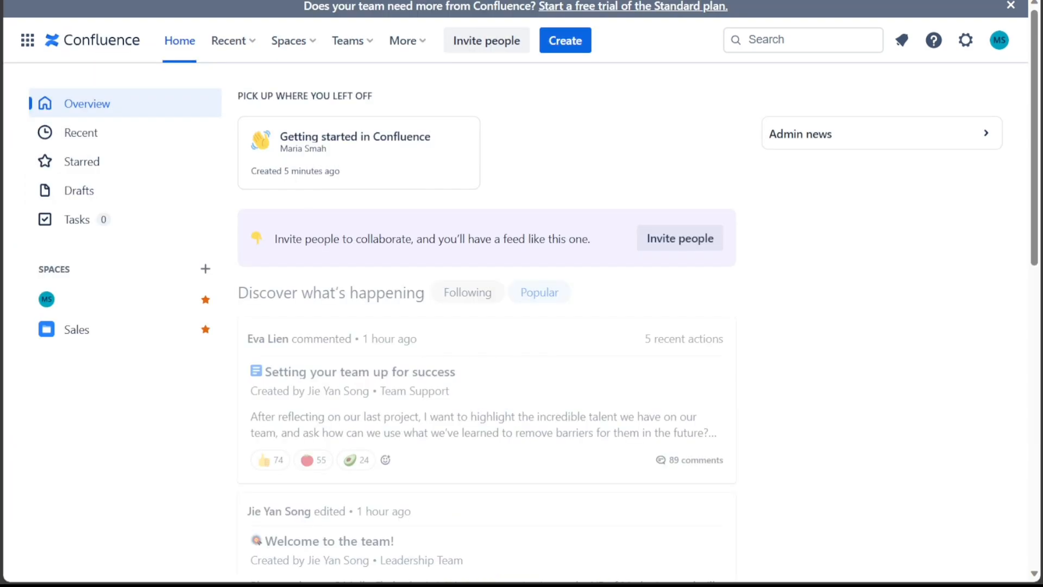
pyautogui.moveTo(96, 110)
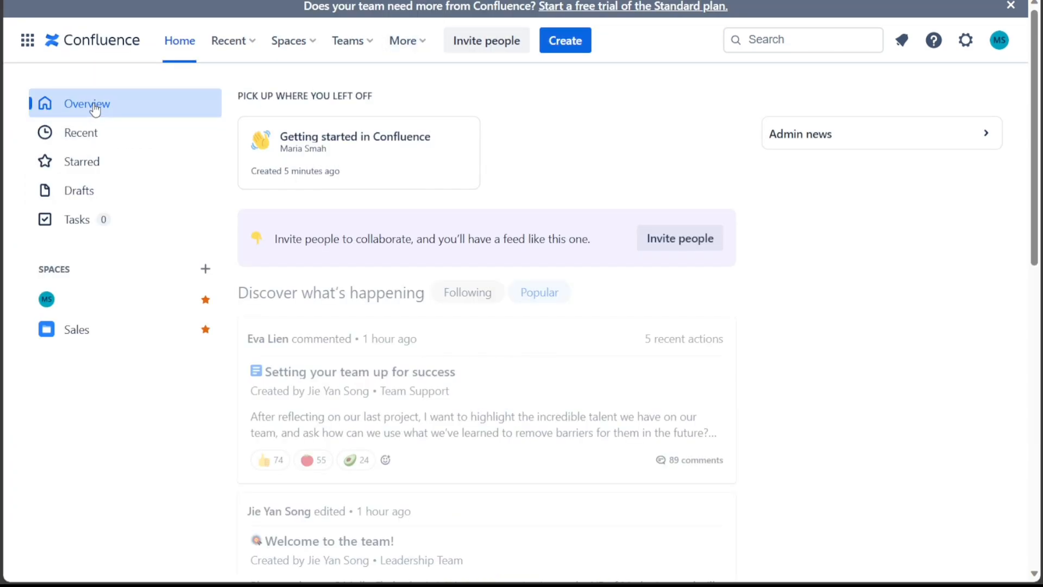
pyautogui.moveTo(488, 169)
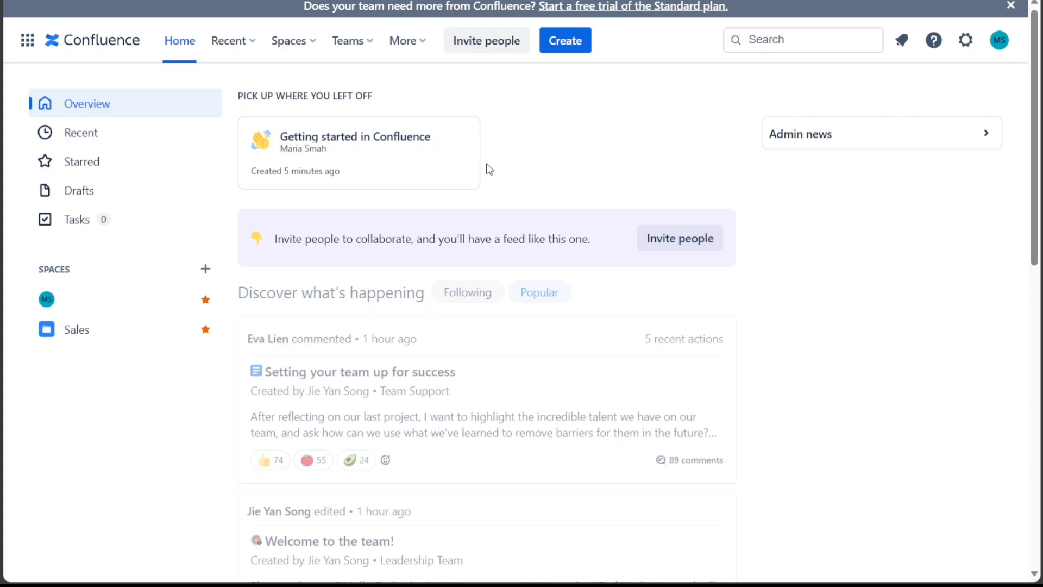
pyautogui.moveTo(637, 110)
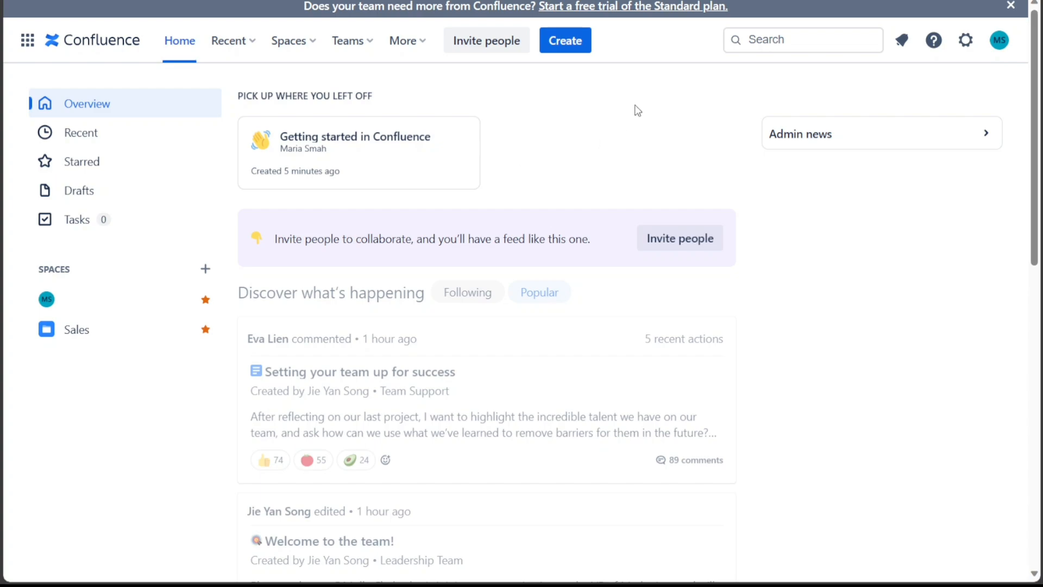
pyautogui.moveTo(495, 92)
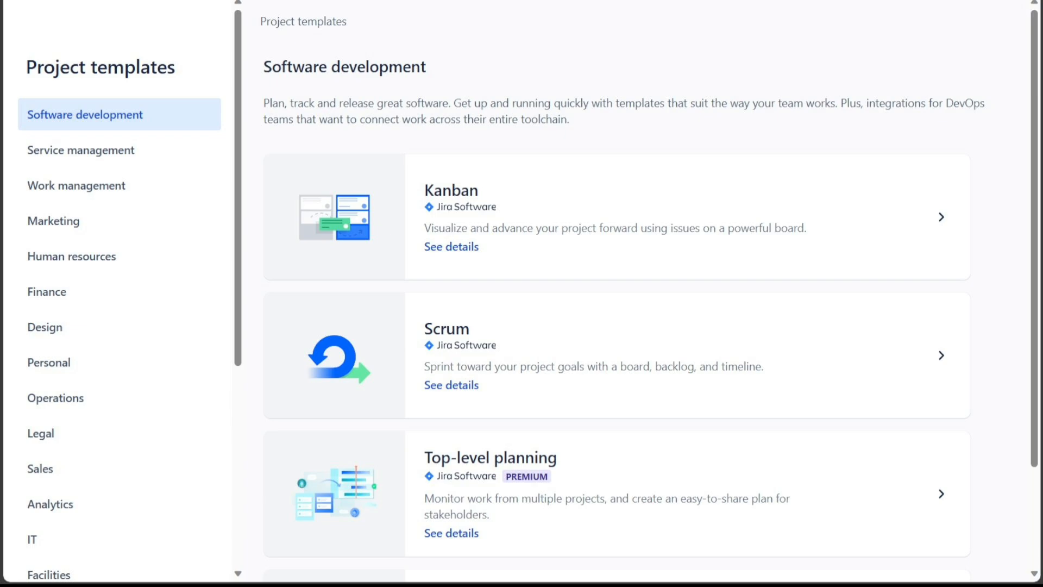
pyautogui.moveTo(465, 46)
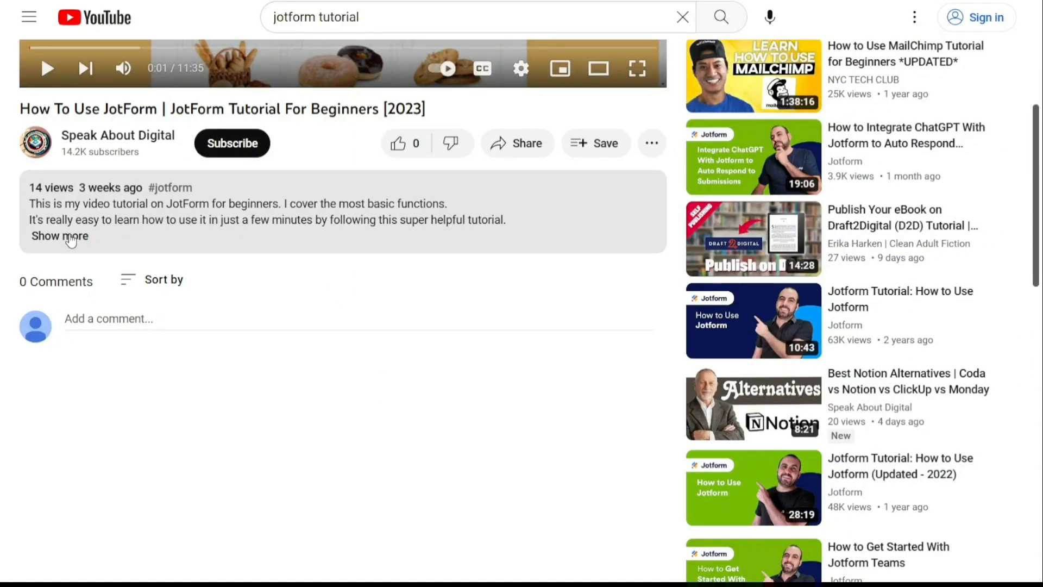
# Step: Expand the JotForm tutorial's description via 'Show more' to reveal the free sign-up link
pyautogui.click(58, 235)
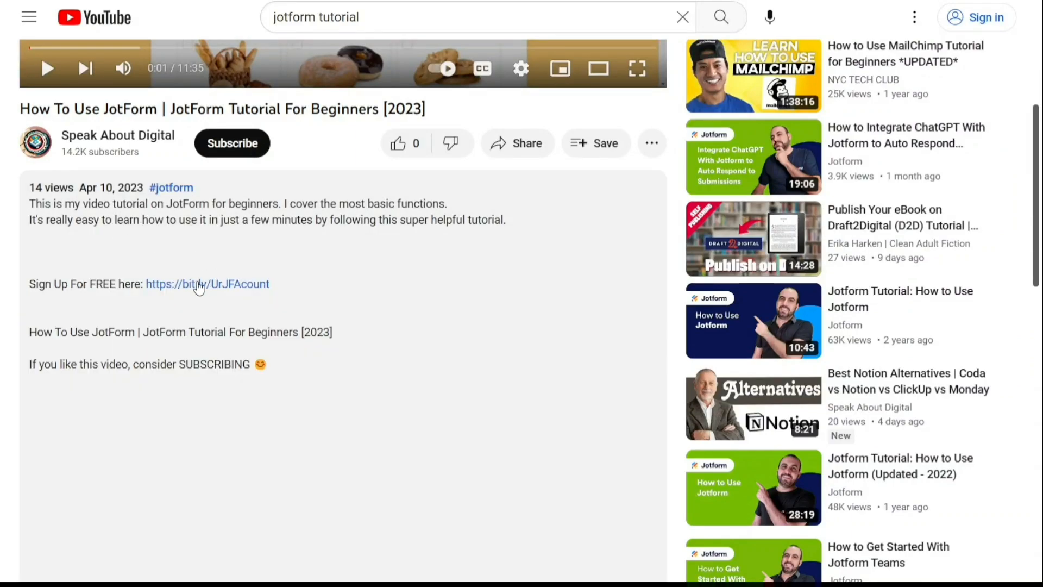